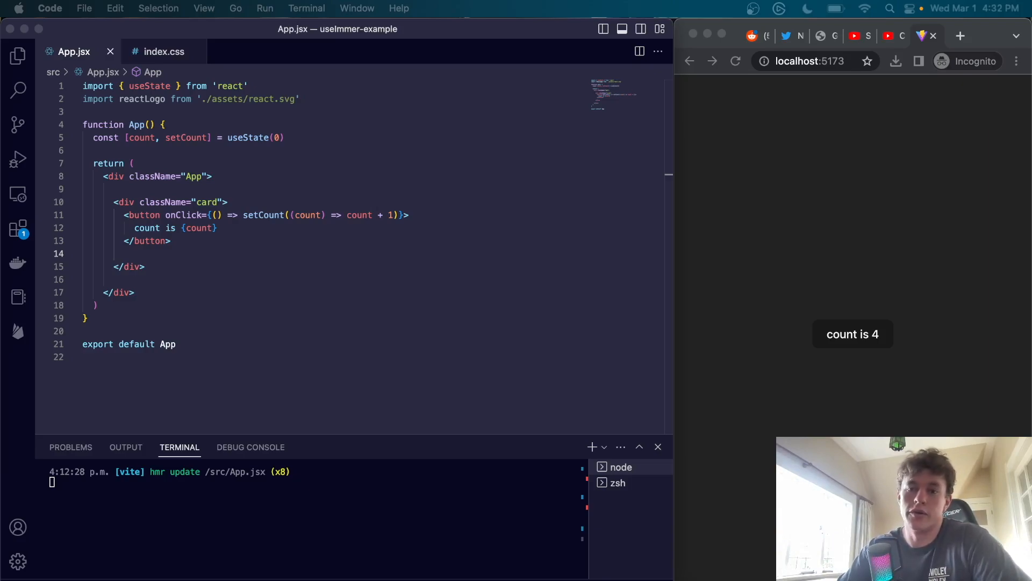
Remove the blank line above the card div, then click the counter up to 9 in Chrome.
{"action": "left_click", "coordinate": [852, 334]}
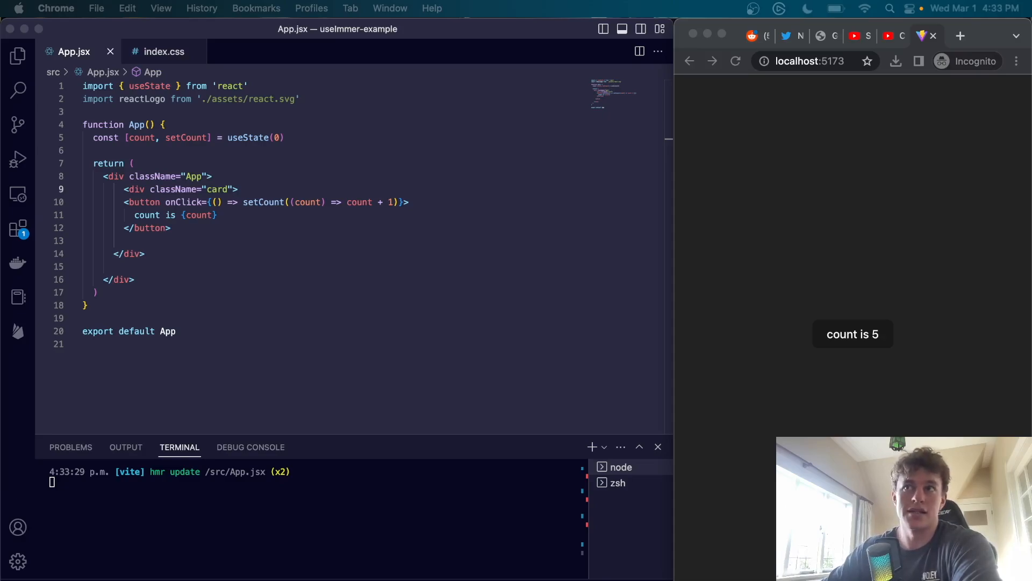
{"action": "mouse_move", "coordinate": [390, 392]}
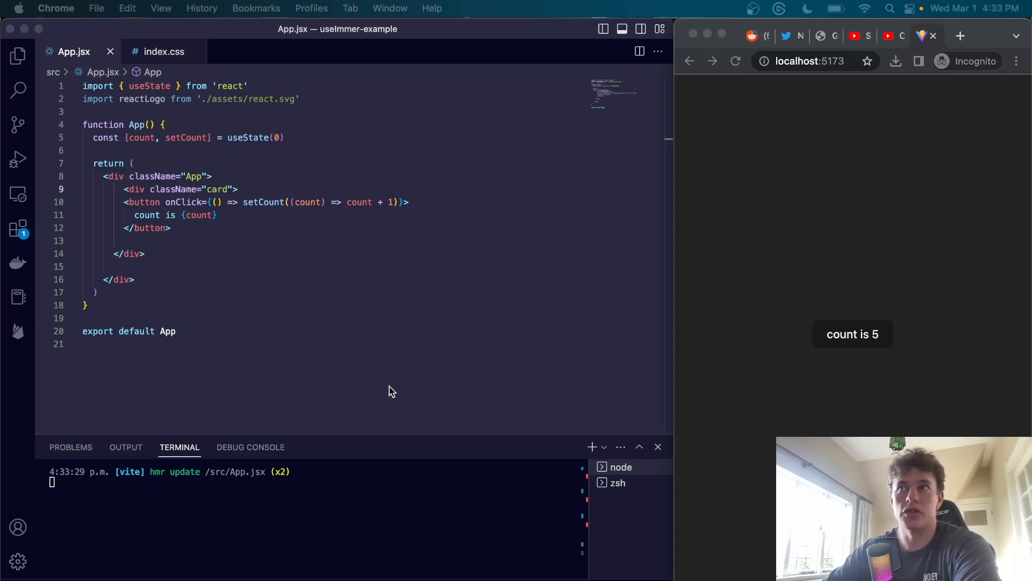
{"action": "mouse_move", "coordinate": [728, 237]}
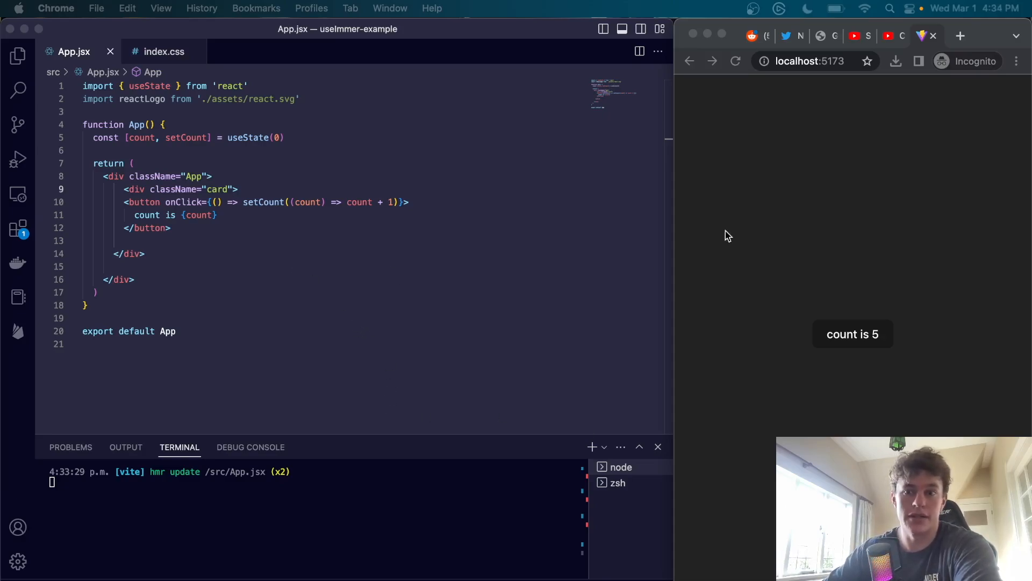
{"action": "left_click", "coordinate": [852, 334]}
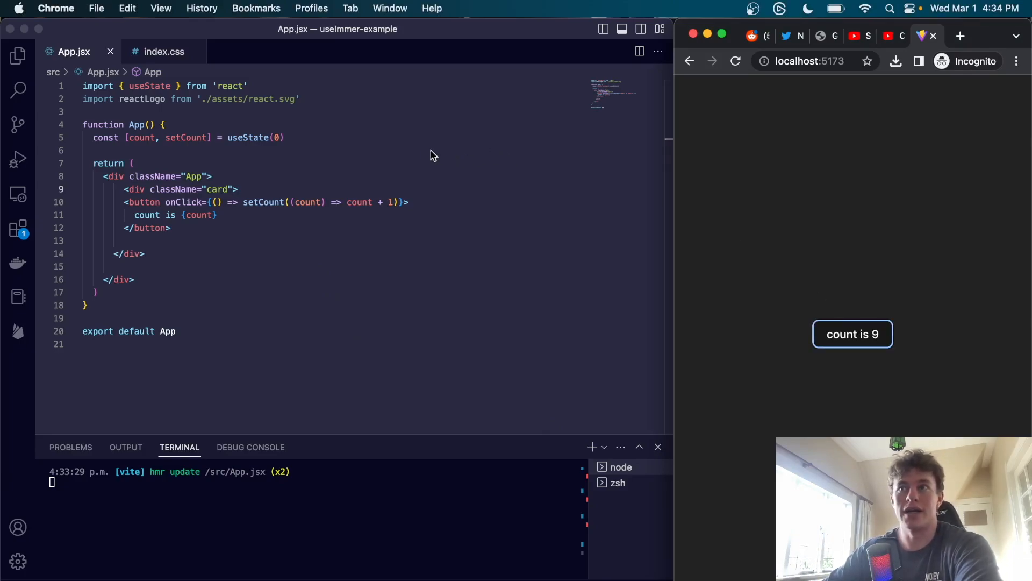
{"action": "mouse_move", "coordinate": [252, 146]}
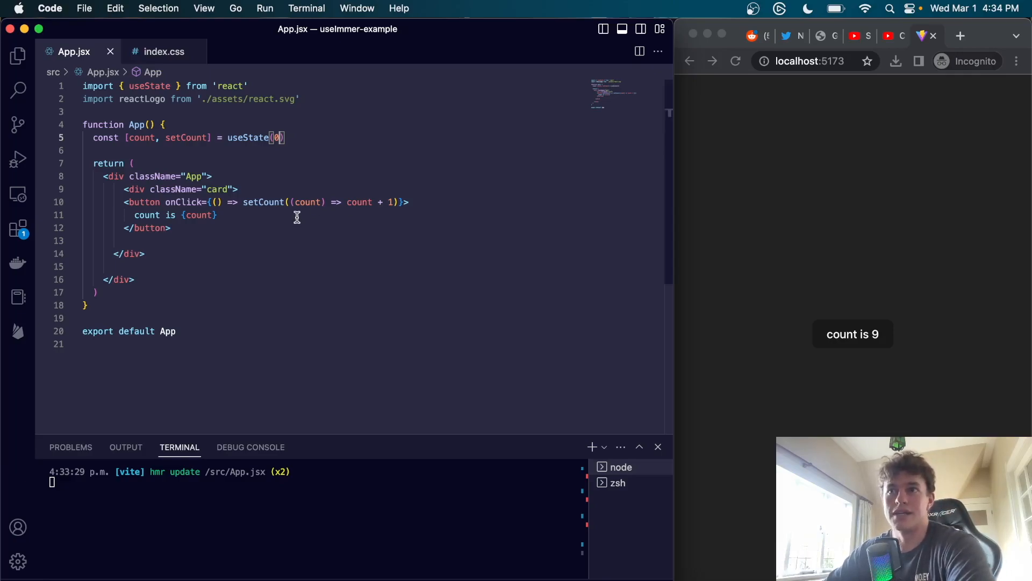
{"action": "mouse_move", "coordinate": [255, 247]}
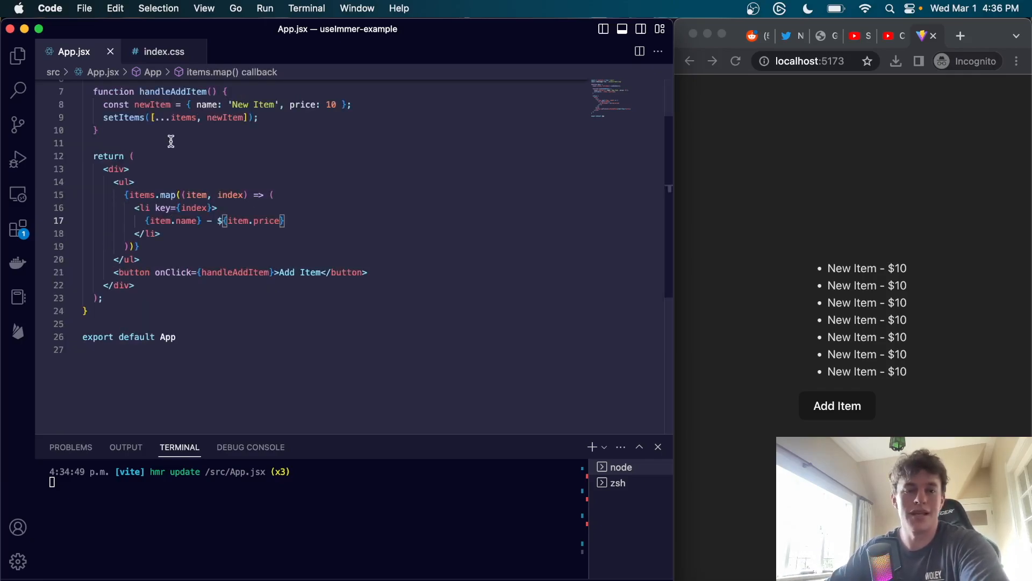
{"action": "mouse_move", "coordinate": [192, 157]}
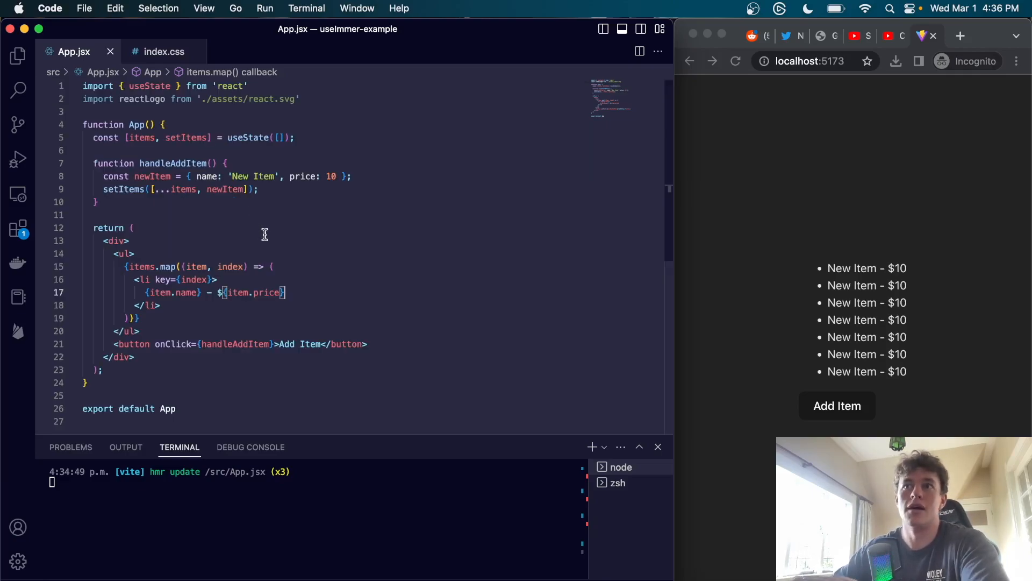
{"action": "mouse_move", "coordinate": [262, 217]}
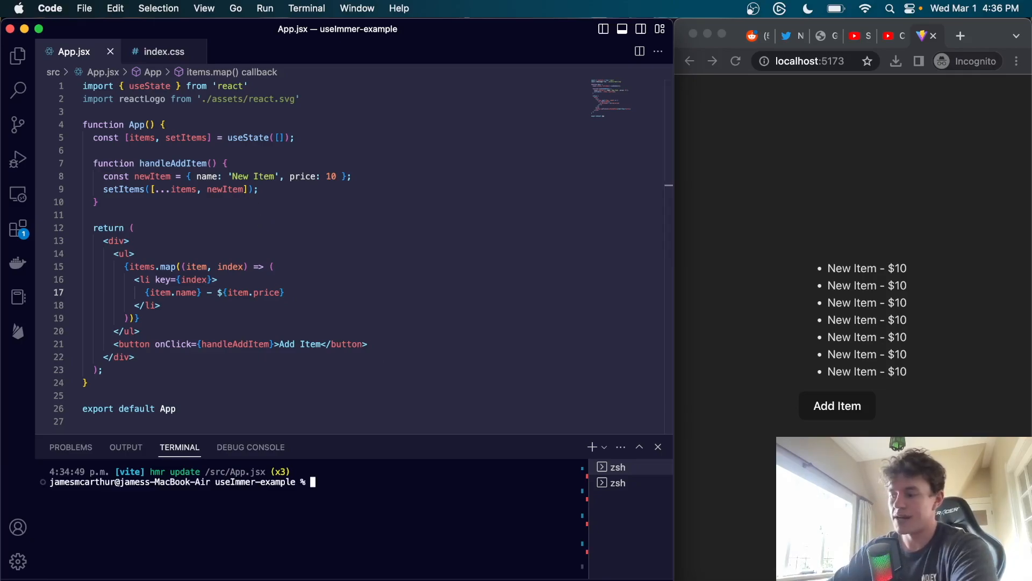
Run the npm install, restart the dev server with npm run dev, and start an import on line 3.
{"action": "type", "text": "npm i in"}
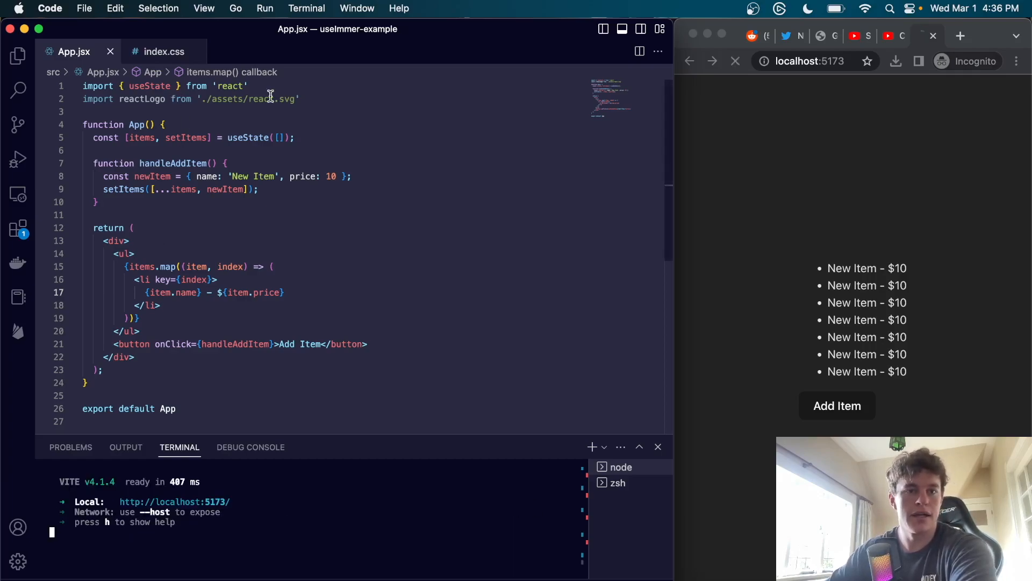
{"action": "type", "text": "import {}"}
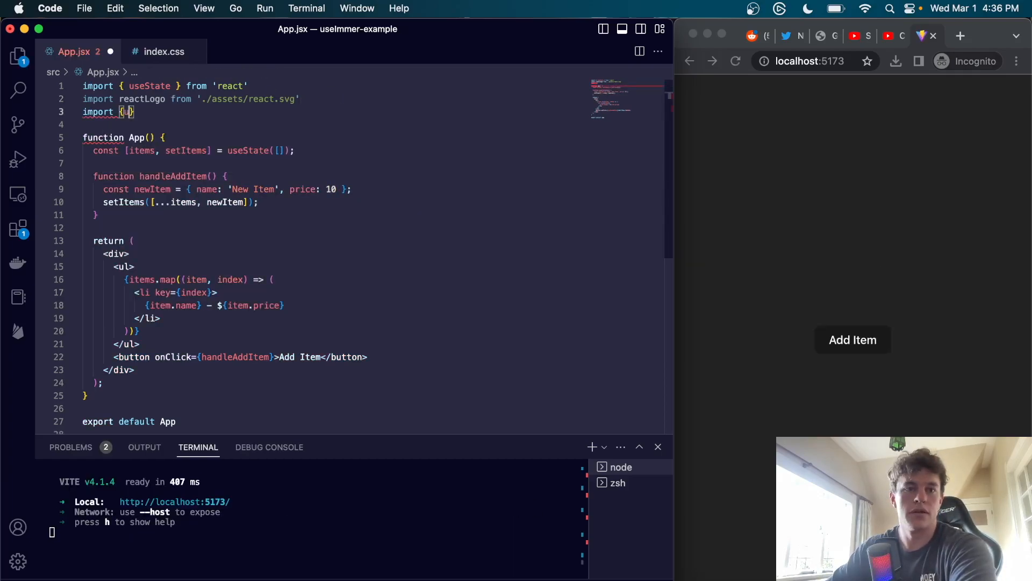
Import useImmer from 'use-immer' and make handleAddItem push New Item onto draft.
{"action": "type", "text": "{ useImmer } from 'use-immer';"}
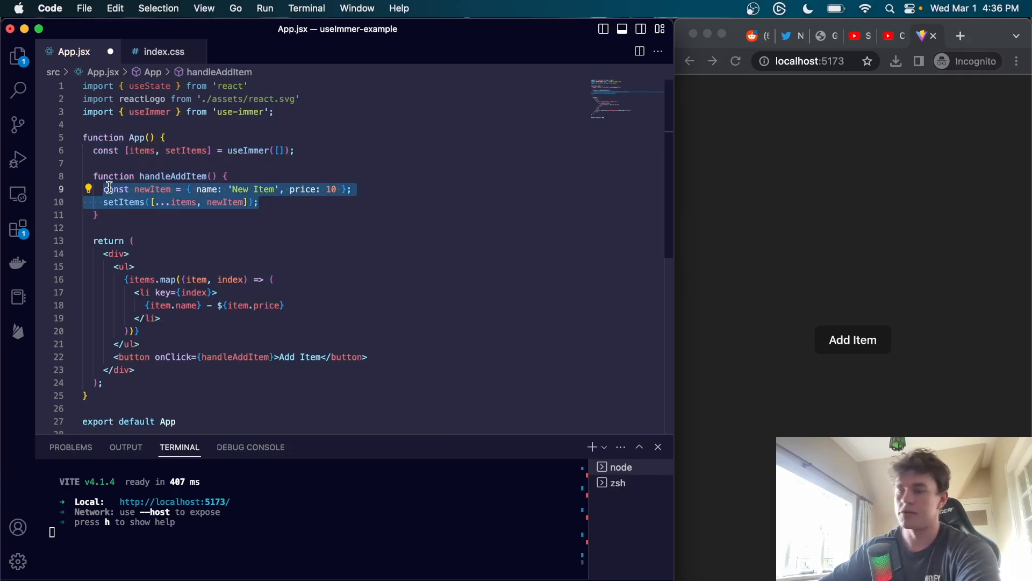
{"action": "type", "text": "setItems(d"}
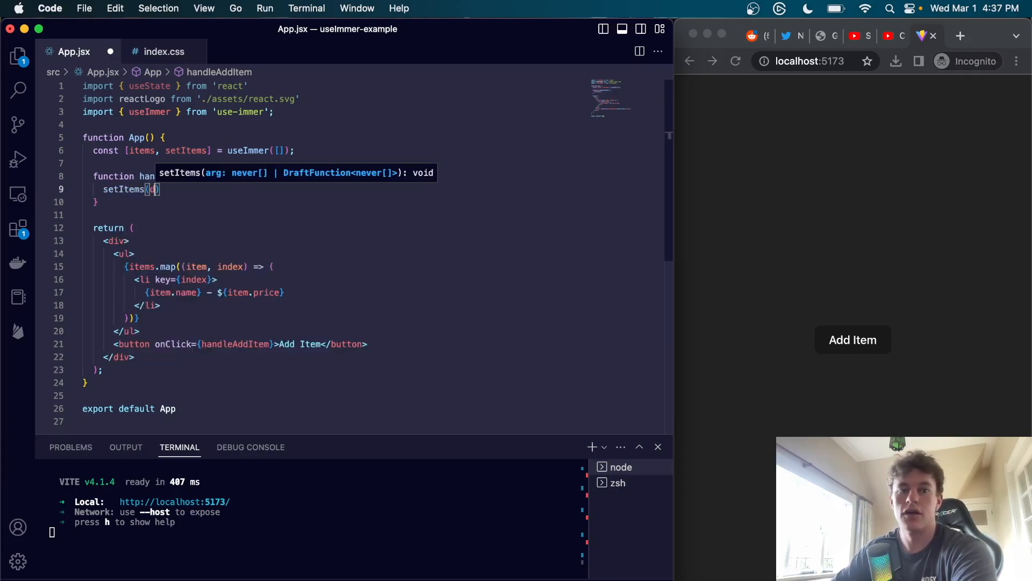
{"action": "type", "text": "draft =>"}
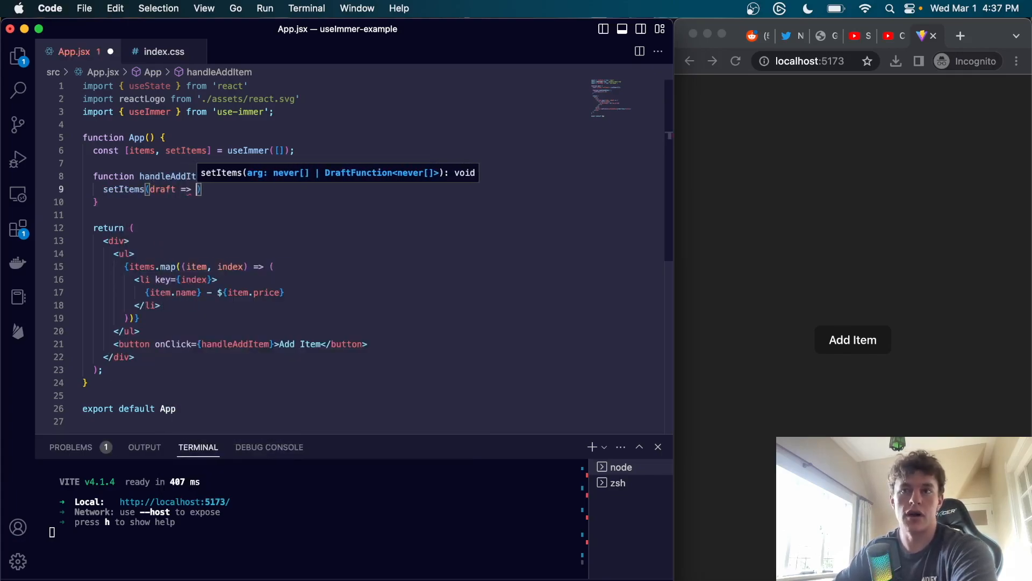
{"action": "type", "text": "{"}
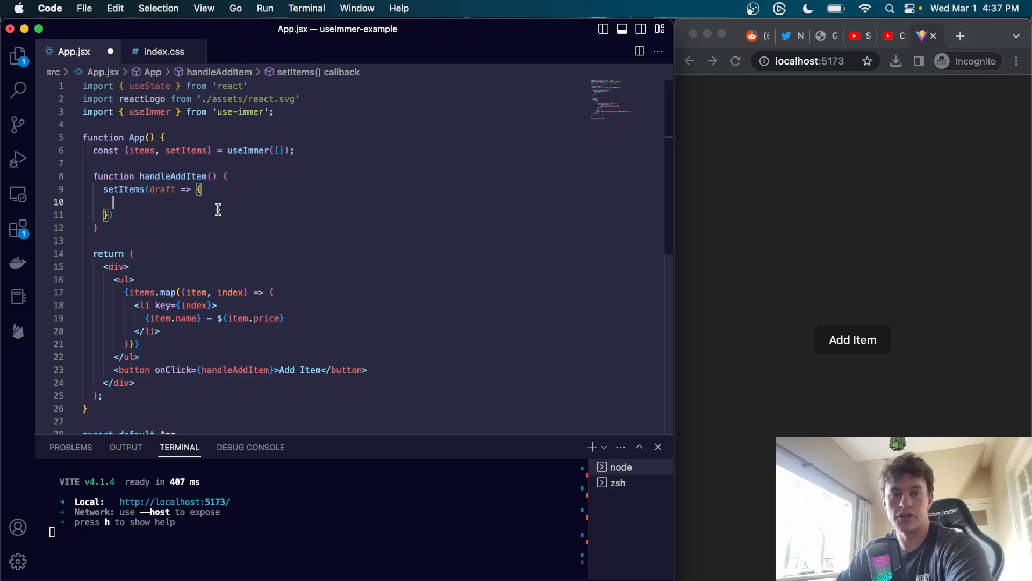
{"action": "type", "text": "draft"}
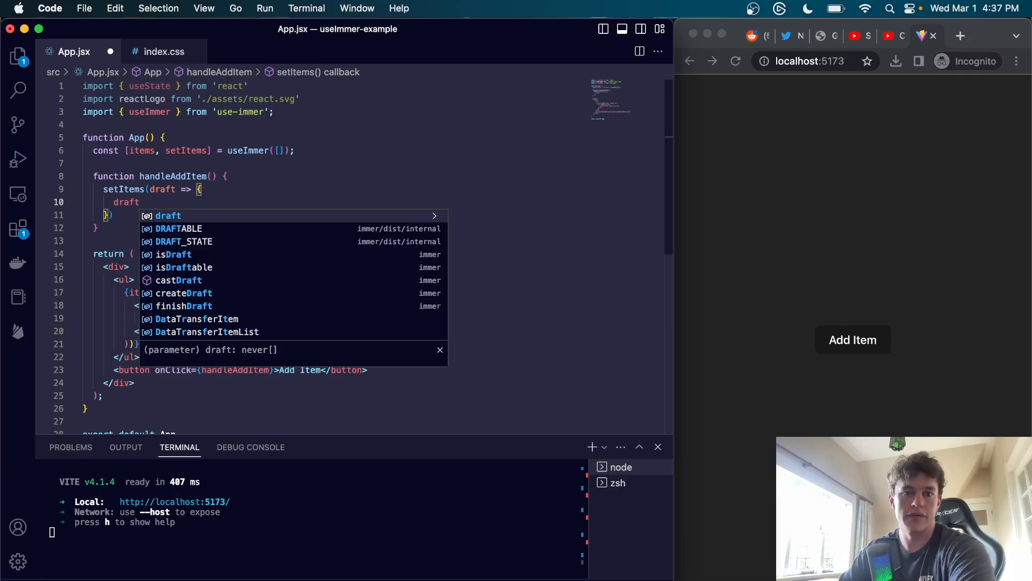
{"action": "type", "text": ".push({ name: 'New Item', price: 10"}
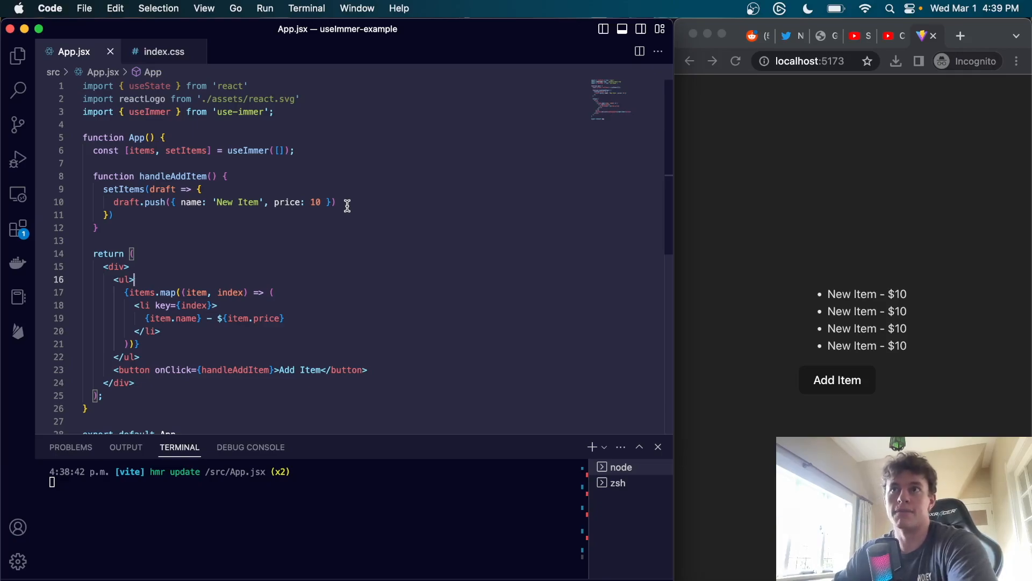
{"action": "mouse_move", "coordinate": [373, 229]}
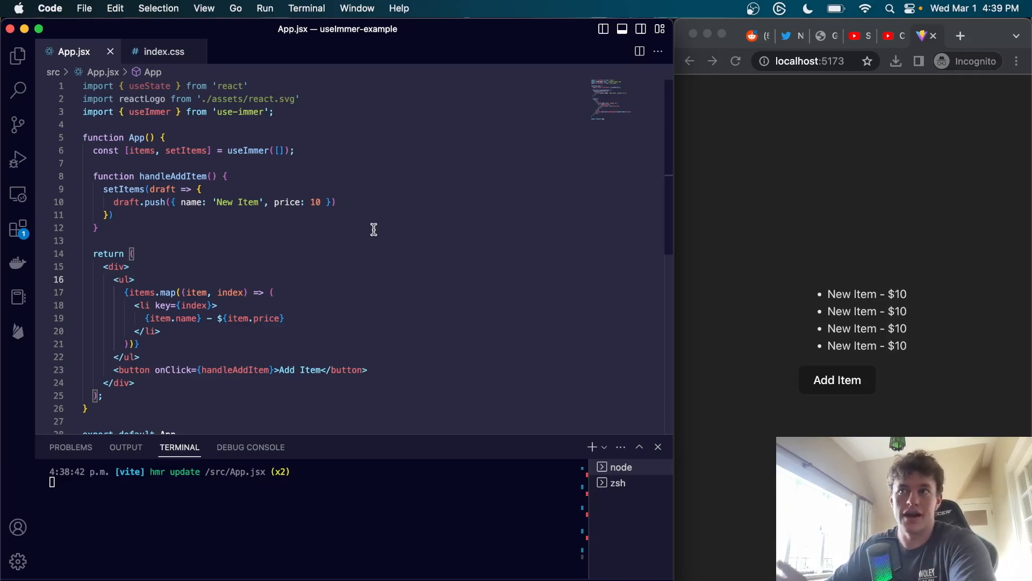
{"action": "mouse_move", "coordinate": [346, 237]}
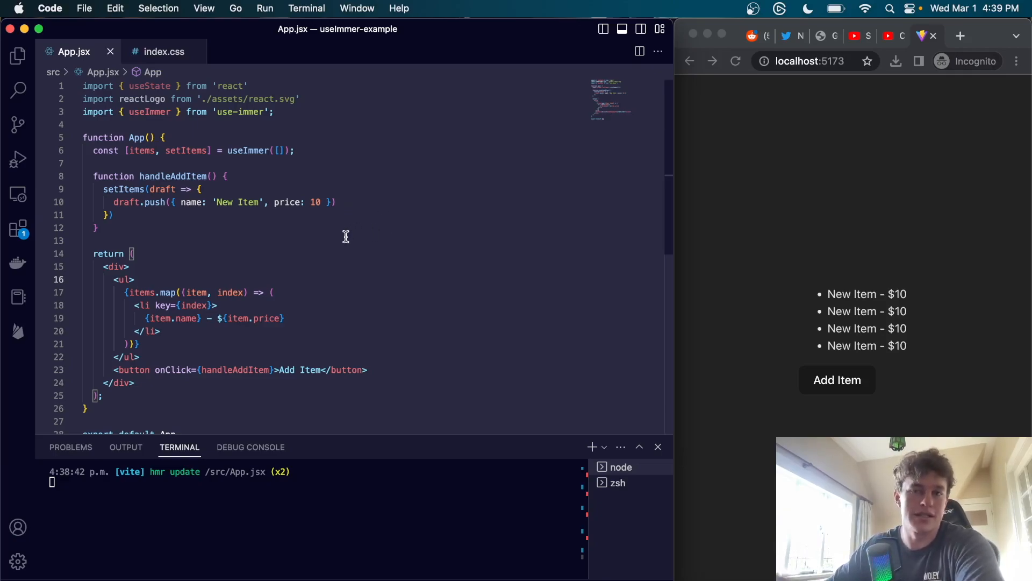
Delete the initialState constant and reducer function while the page shows Count: 3.
{"action": "scroll", "scroll_direction": "down", "scroll_amount": 3}
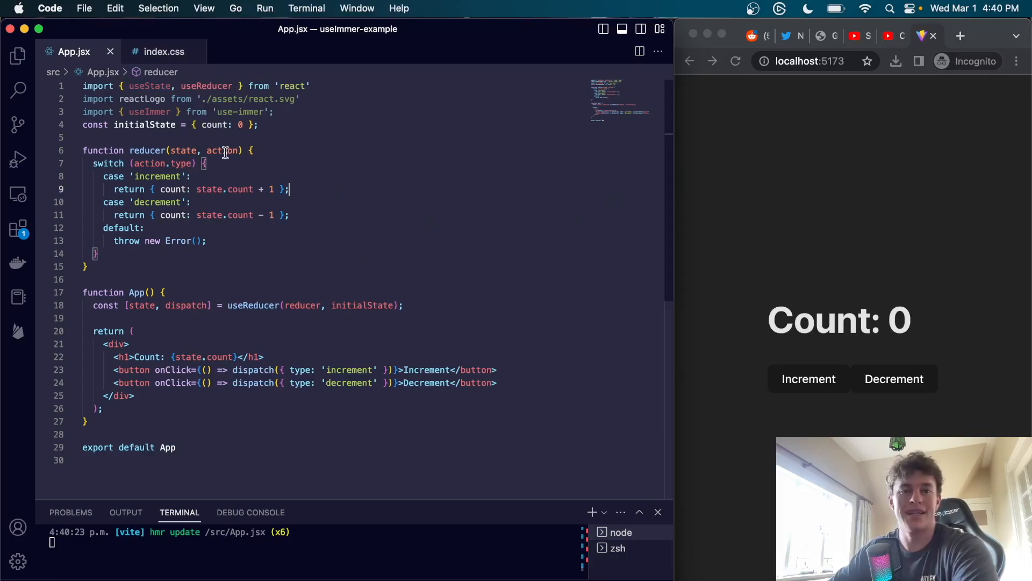
{"action": "left_click", "coordinate": [807, 379]}
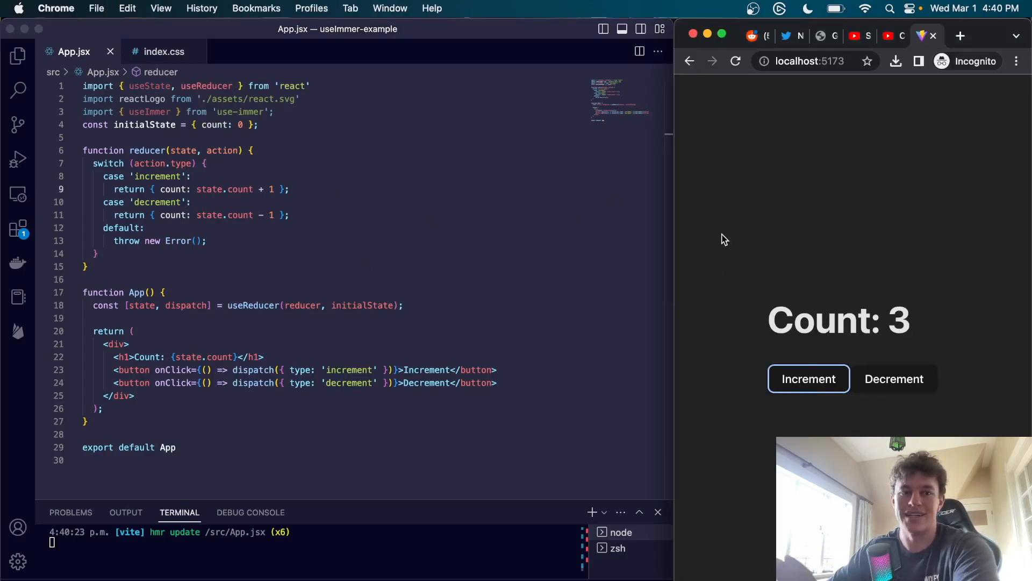
{"action": "left_click", "coordinate": [241, 305]}
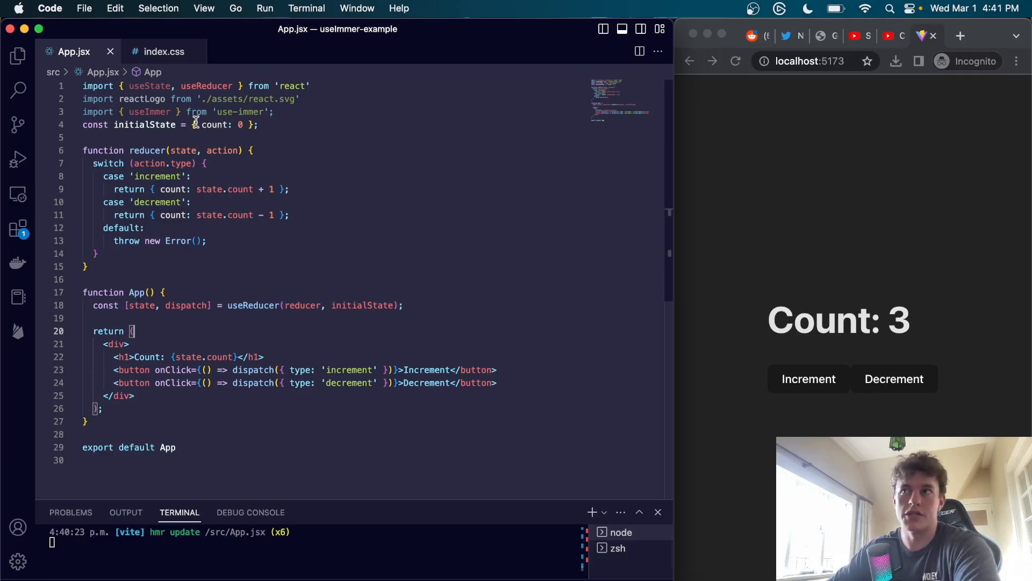
{"action": "mouse_move", "coordinate": [177, 150]}
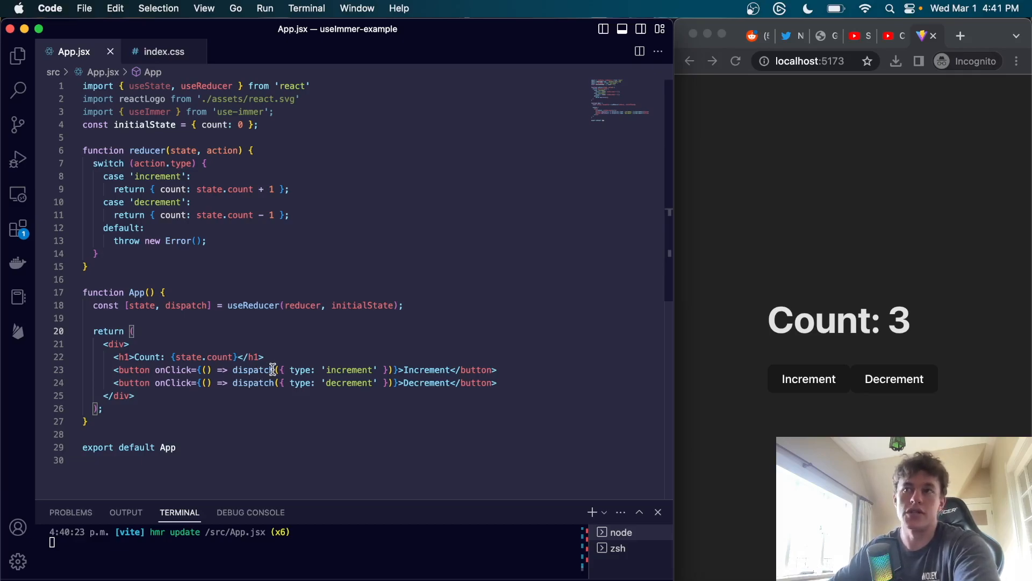
{"action": "mouse_move", "coordinate": [276, 349]}
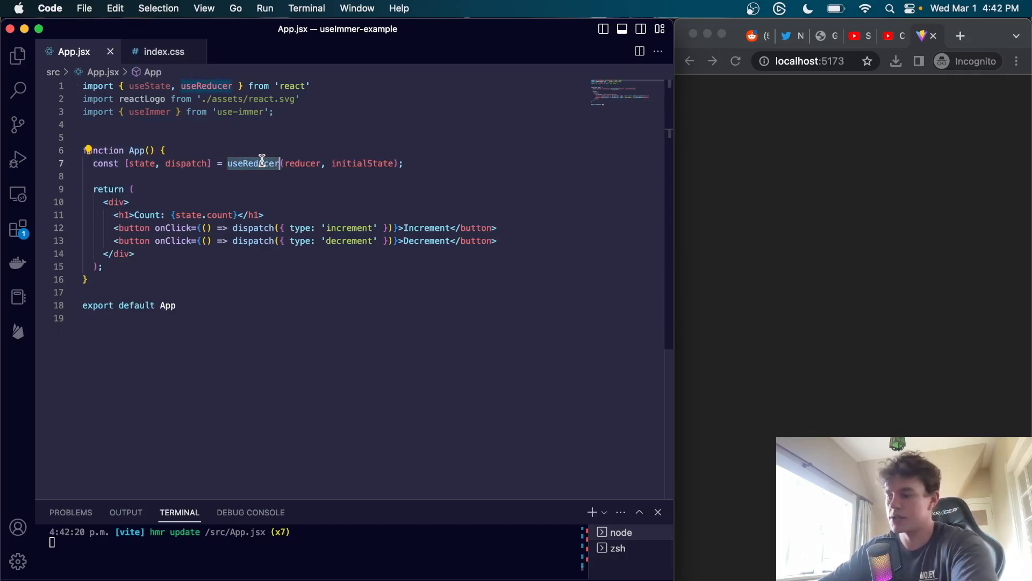
Replace useReducer(reducer, initialState) with useImmer({ count: 0 }) and empty both onClick handlers.
{"action": "type", "text": "useImmer"}
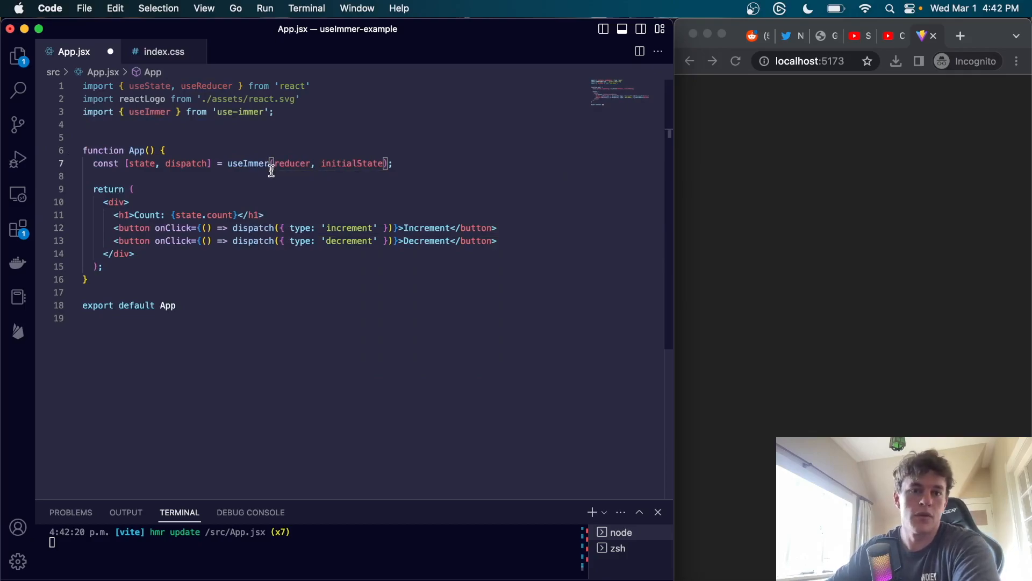
{"action": "left_click_drag", "start_coordinate": [273, 163], "coordinate": [388, 163]}
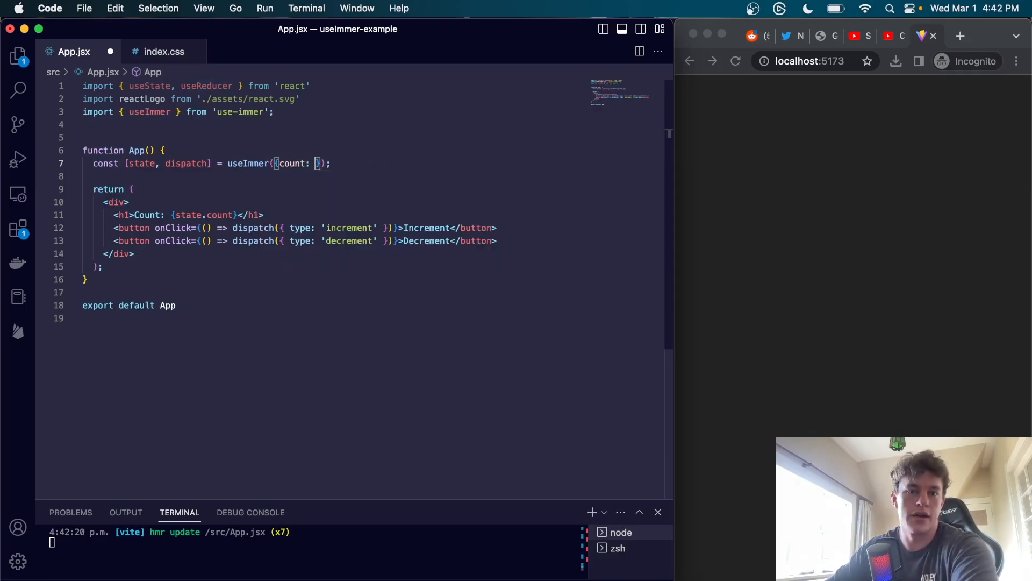
{"action": "type", "text": "0"}
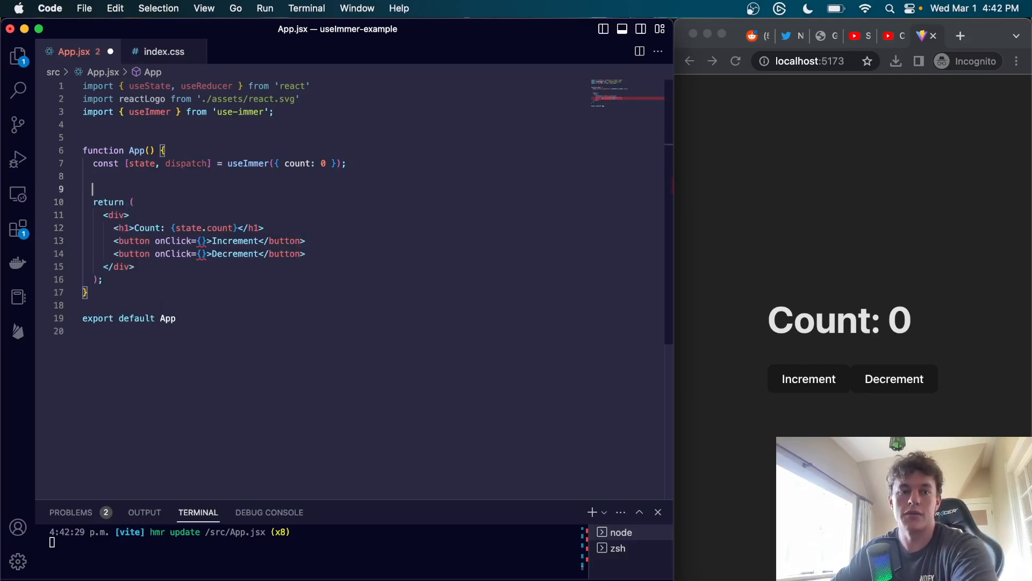
Write handleIncrement calling setState(draft => draft.count++).
{"action": "type", "text": "function h"}
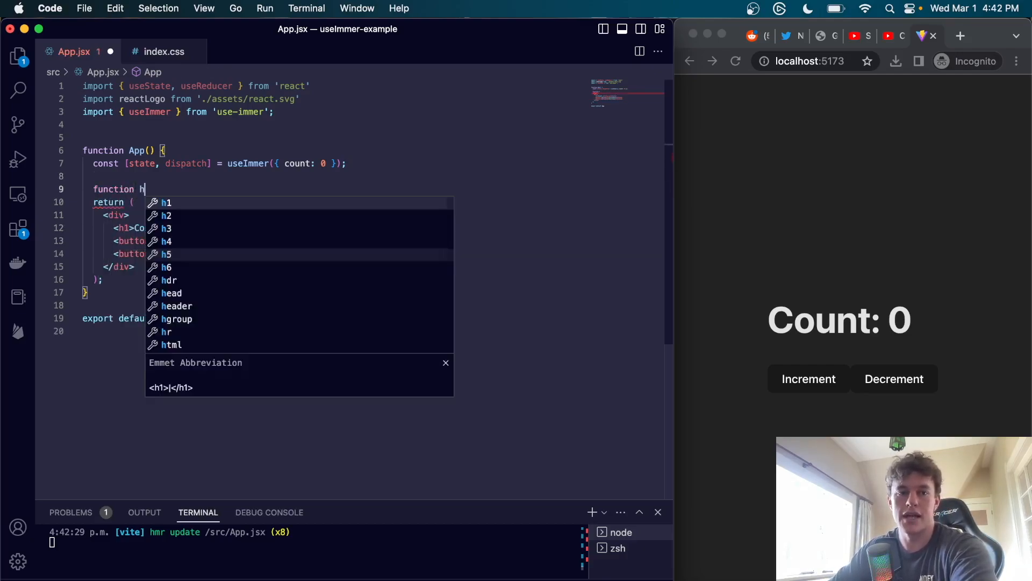
{"action": "type", "text": "andleIncrement() {"}
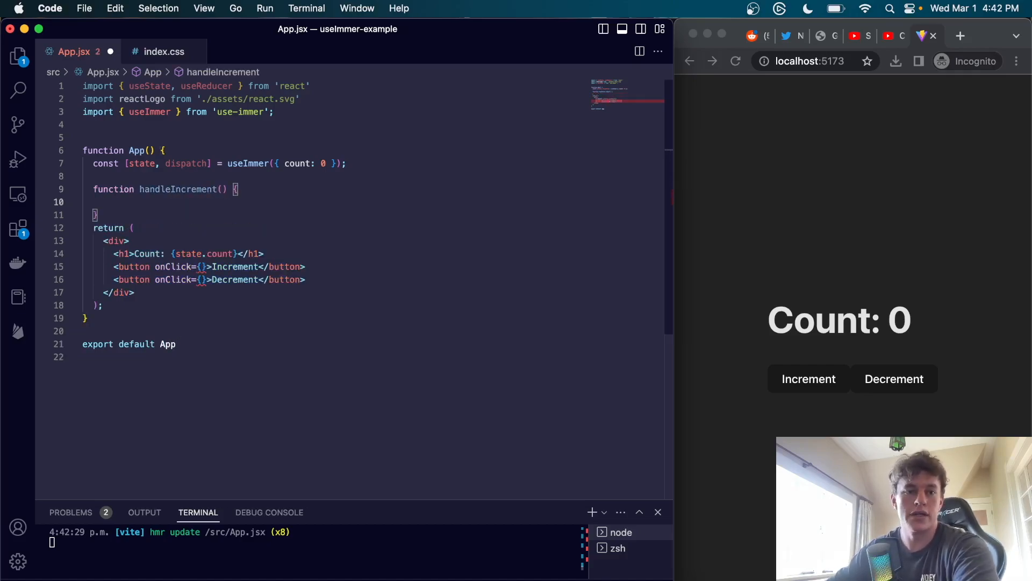
{"action": "type", "text": "setState"}
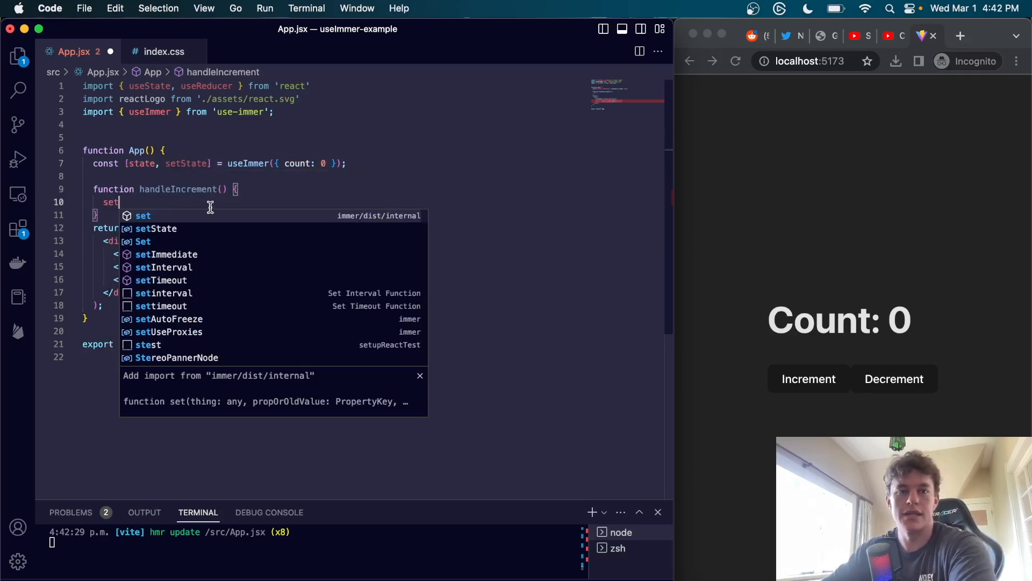
{"action": "type", "text": "State(do"}
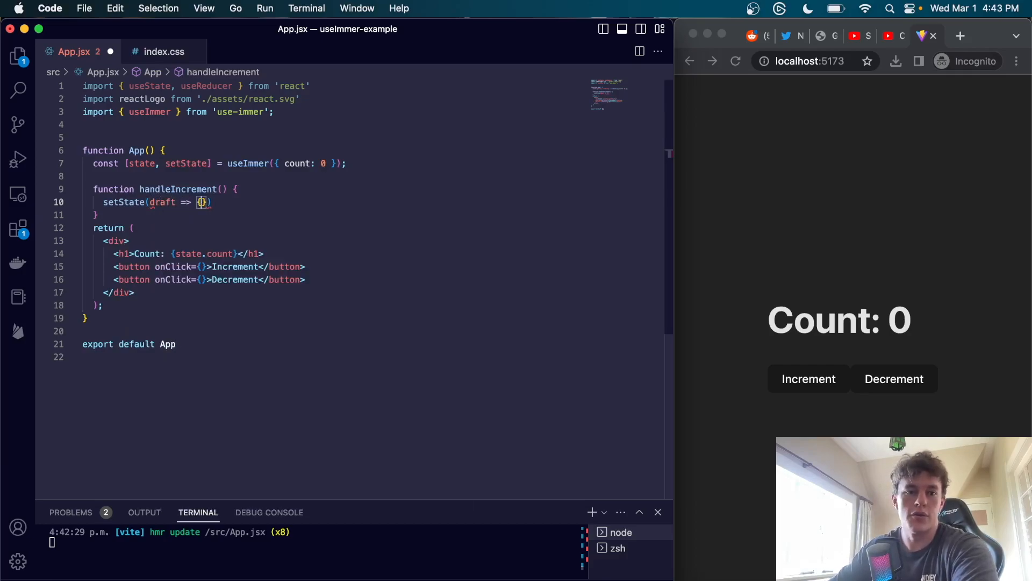
{"action": "type", "text": "draft.count++"}
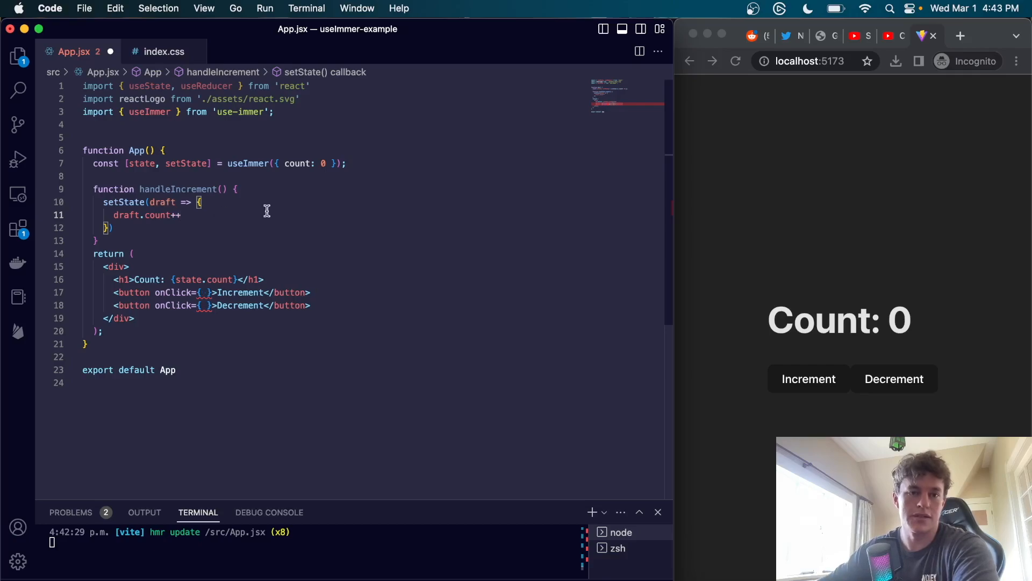
{"action": "key", "text": "Enter"}
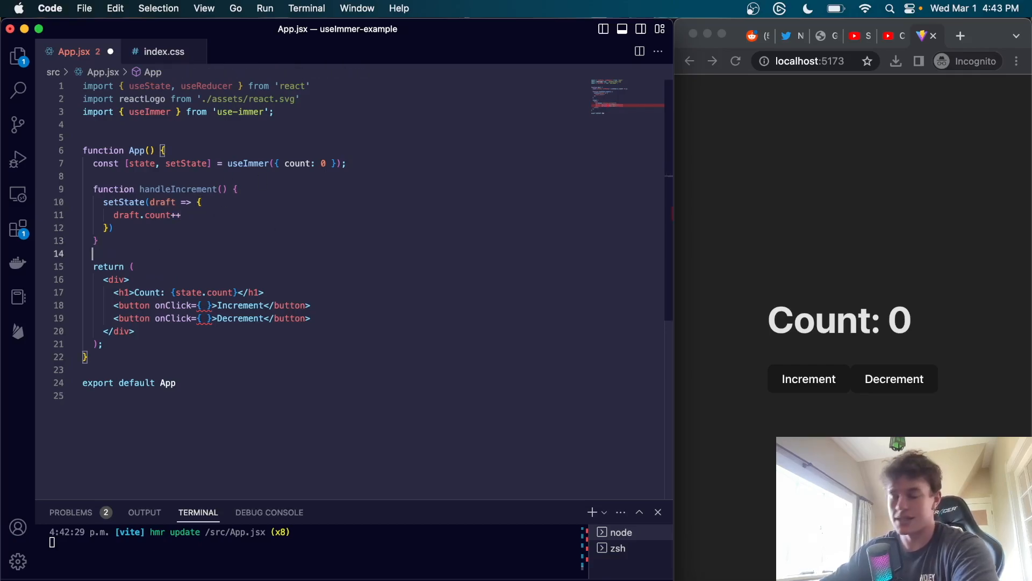
Write handleDecrement decrementing draft.count, and wire both handlers to the buttons.
{"action": "type", "text": "function ha"}
{"action": "type", "text": "setState("}
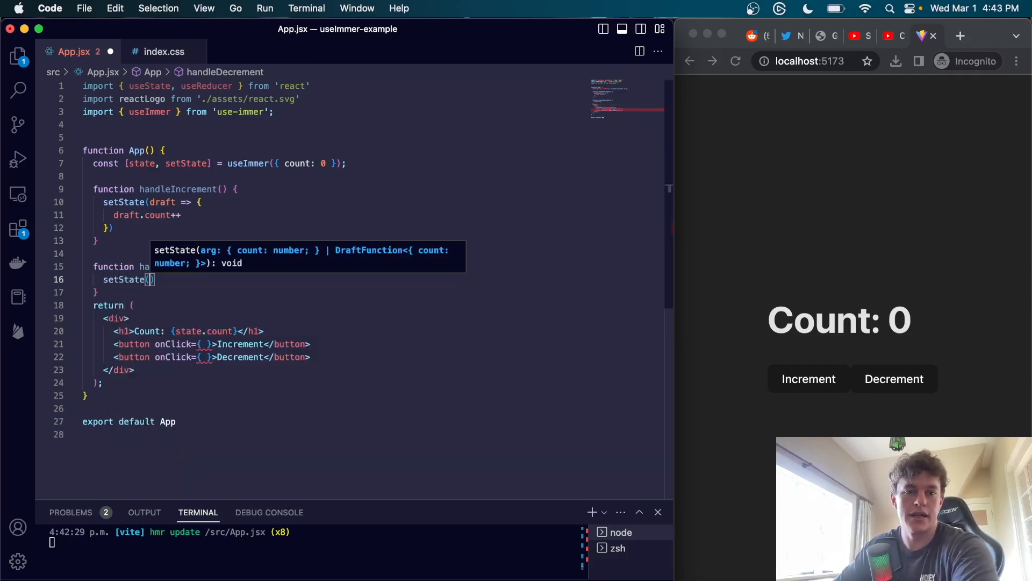
{"action": "type", "text": "draft=> {"}
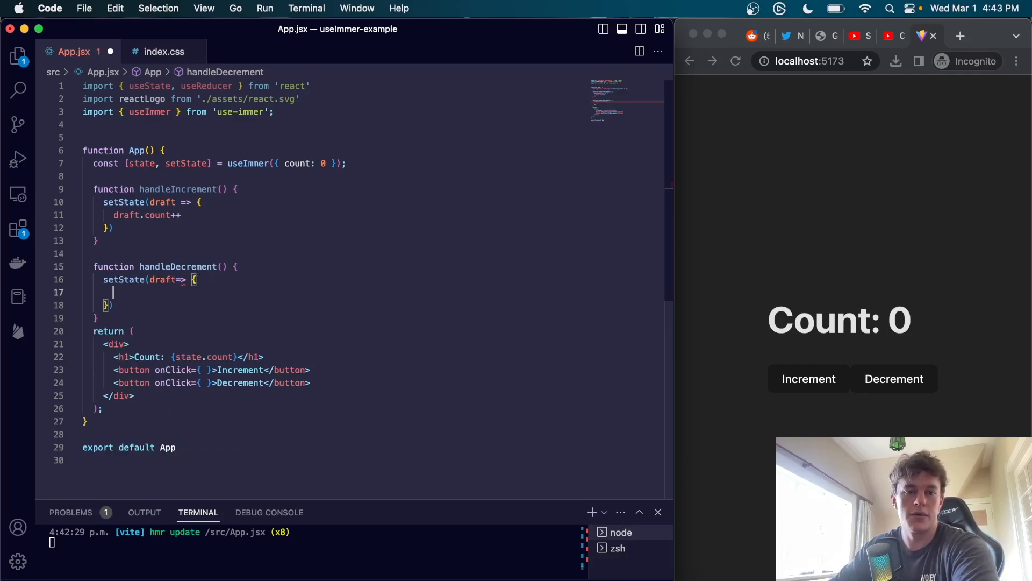
{"action": "type", "text": "draft.count--"}
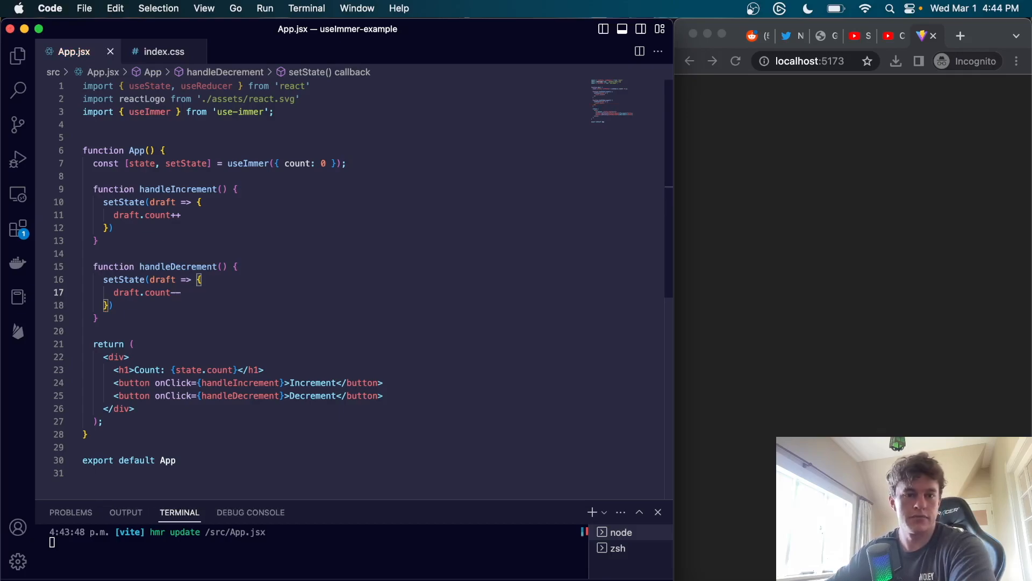
Test the Increment and Decrement buttons until Count reads 1, then return to App.jsx.
{"action": "left_click", "coordinate": [893, 378]}
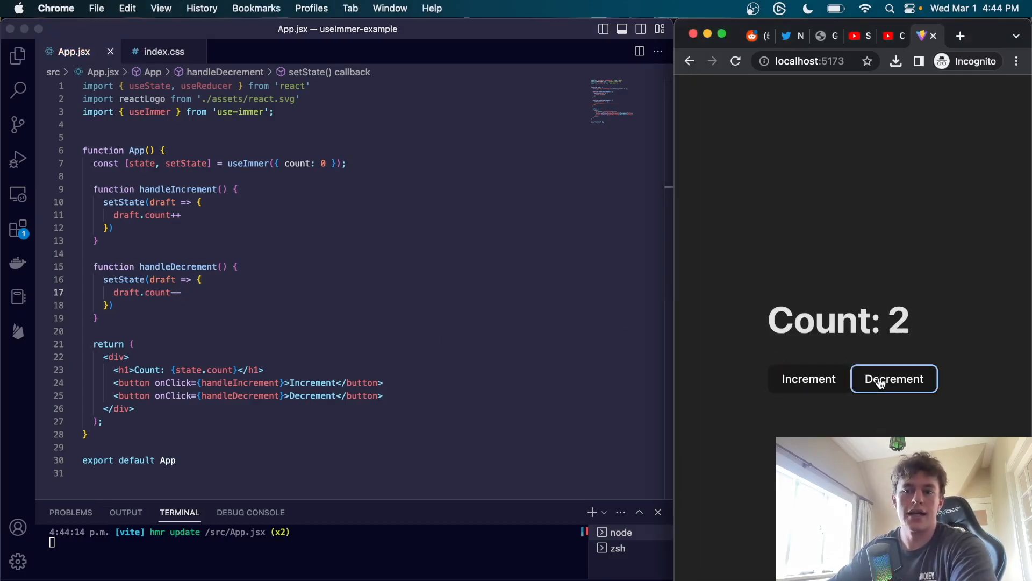
{"action": "left_click", "coordinate": [893, 379]}
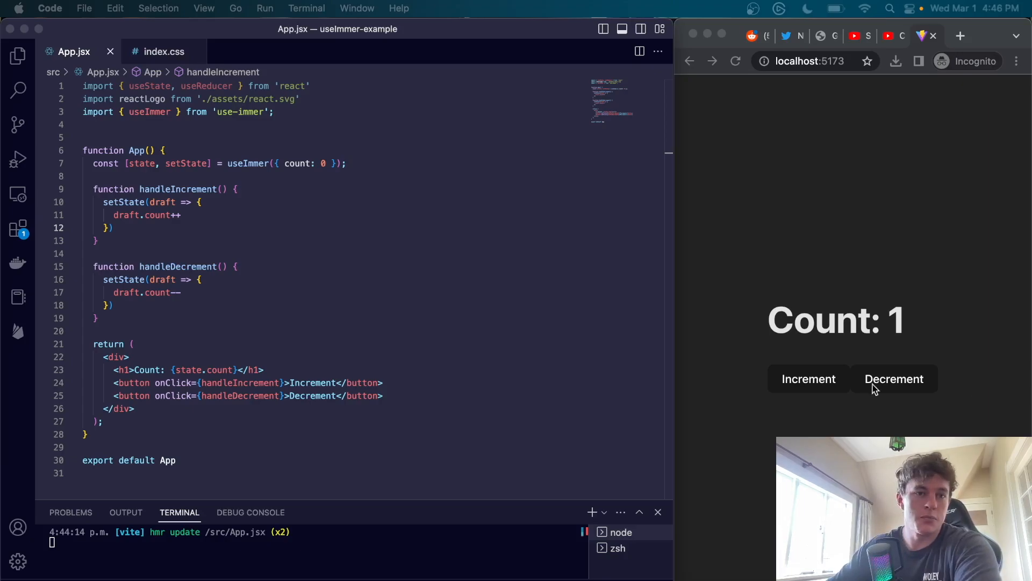
{"action": "mouse_move", "coordinate": [176, 129]}
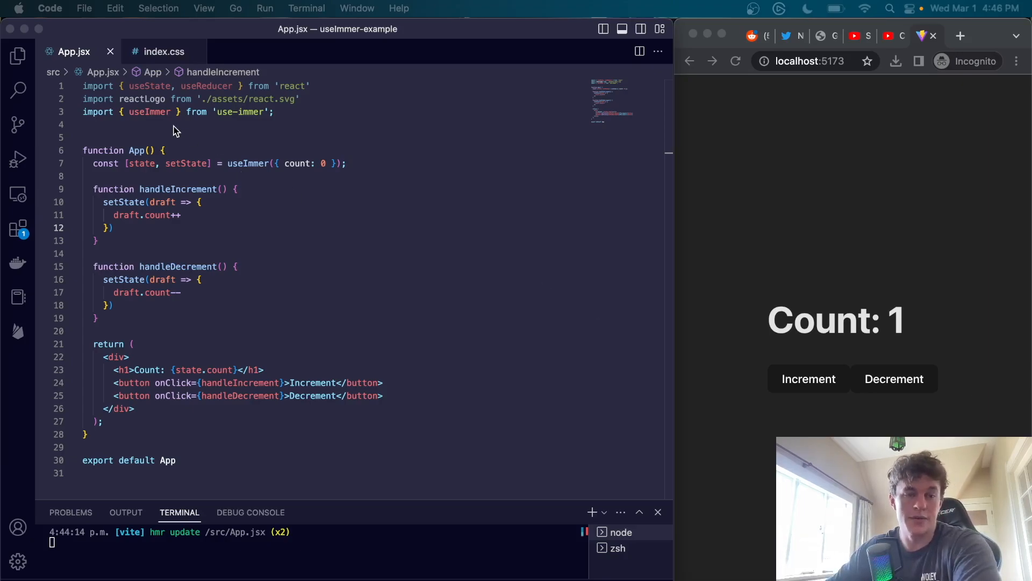
{"action": "left_click", "coordinate": [174, 124]}
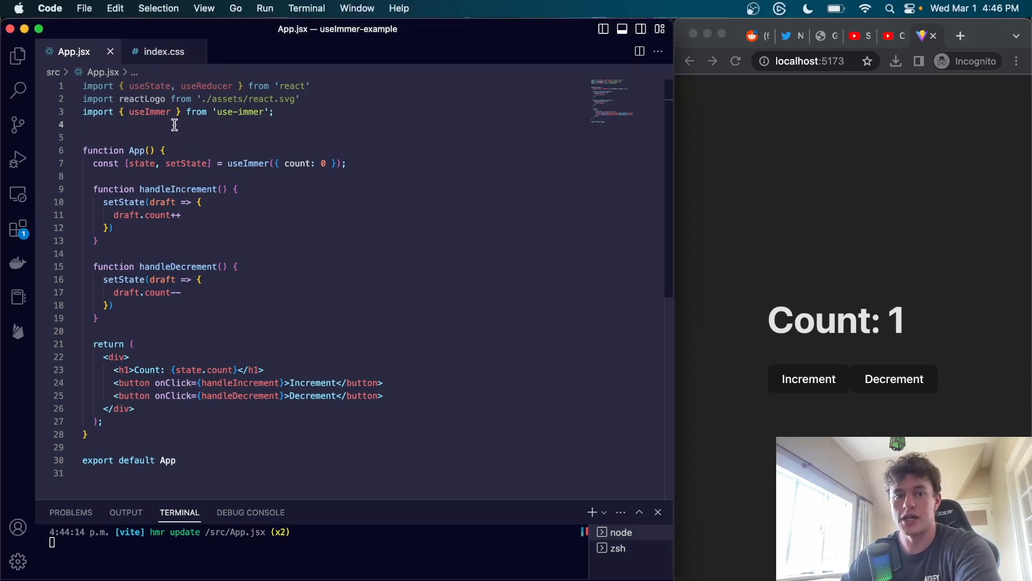
{"action": "mouse_move", "coordinate": [206, 139]}
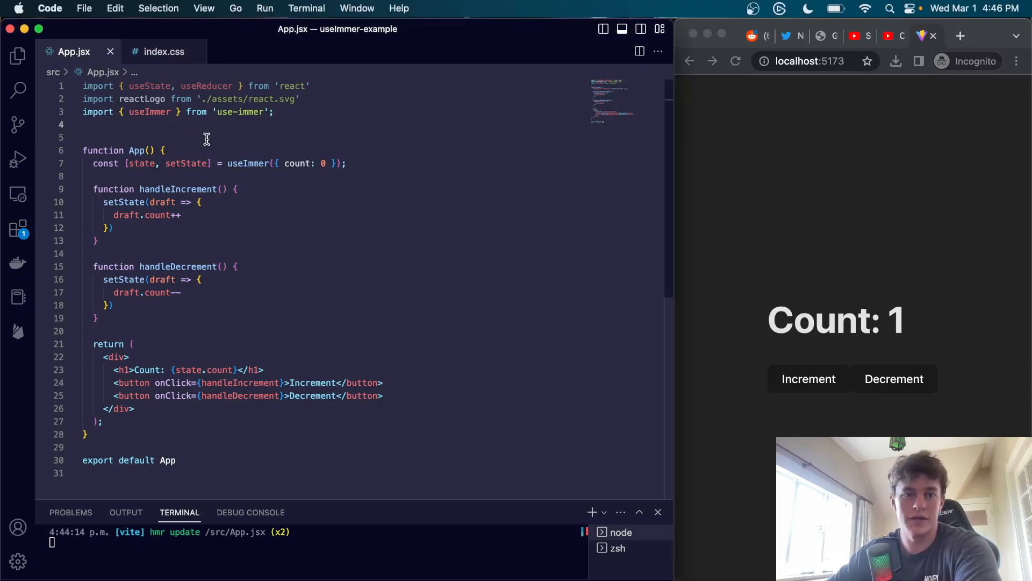